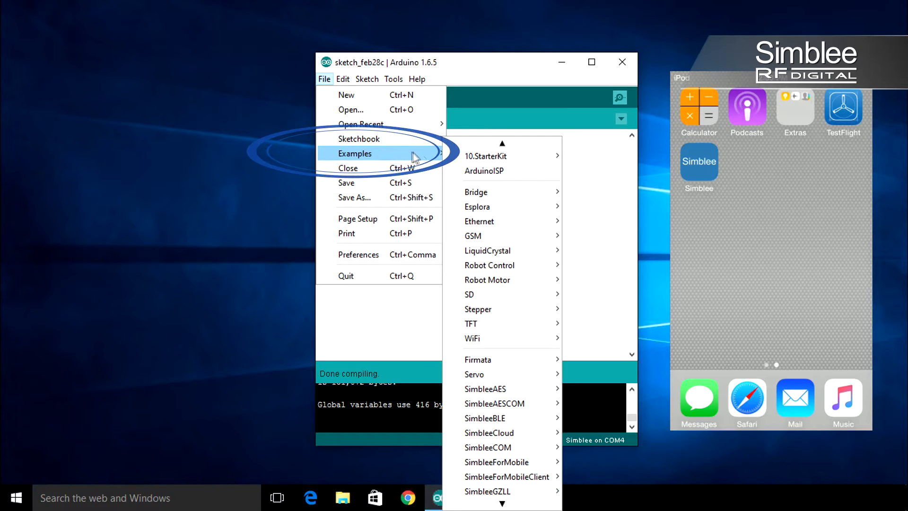
pyautogui.moveTo(497, 462)
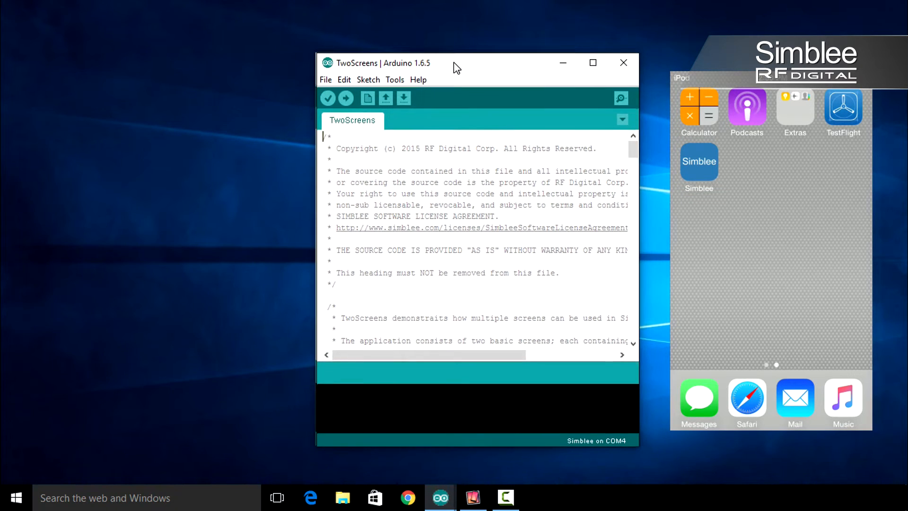
# - Upload the unmodified TwoScreens sketch to the Simblee board
pyautogui.click(345, 97)
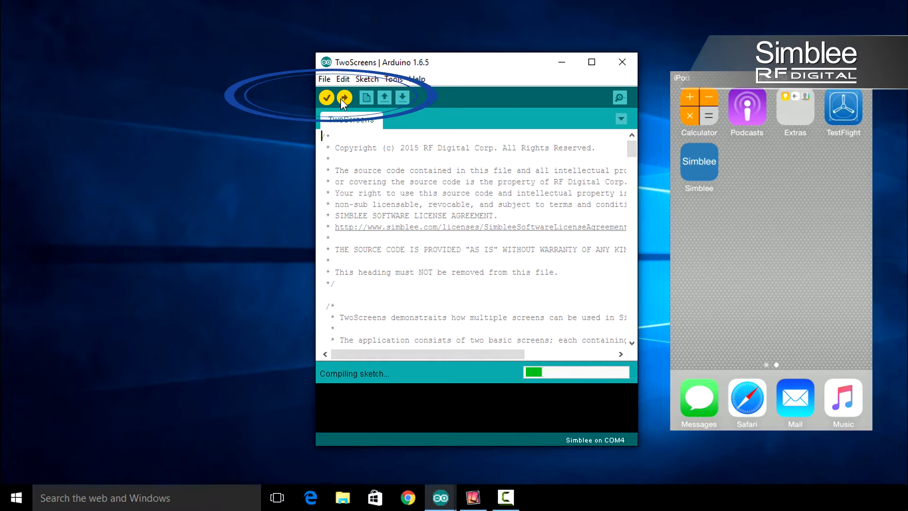
pyautogui.click(345, 97)
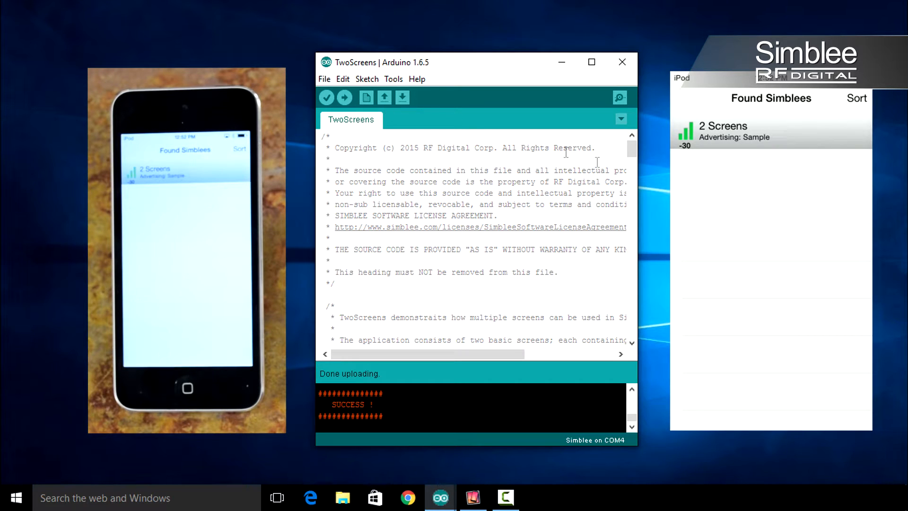
# - In setup(), set deviceName to "RFDigital" and advertisementData to "Rocks!"
pyautogui.scroll(-3)
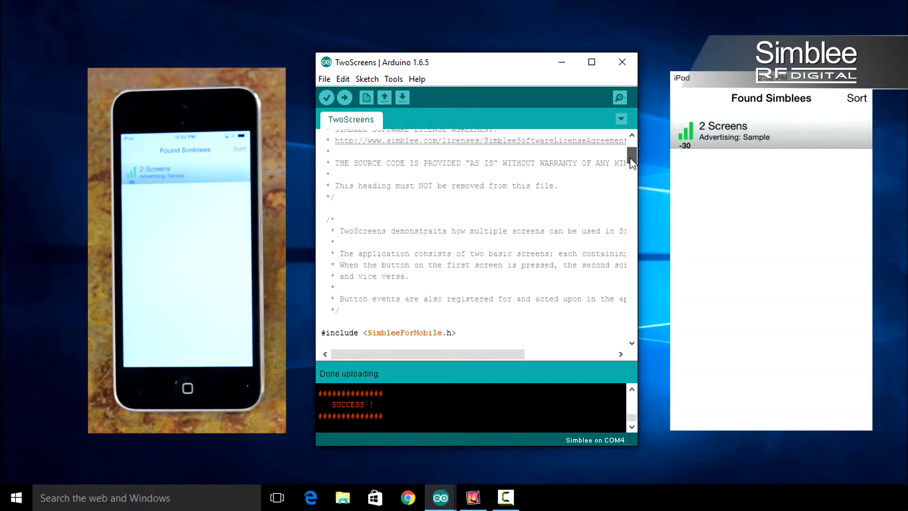
pyautogui.scroll(-3)
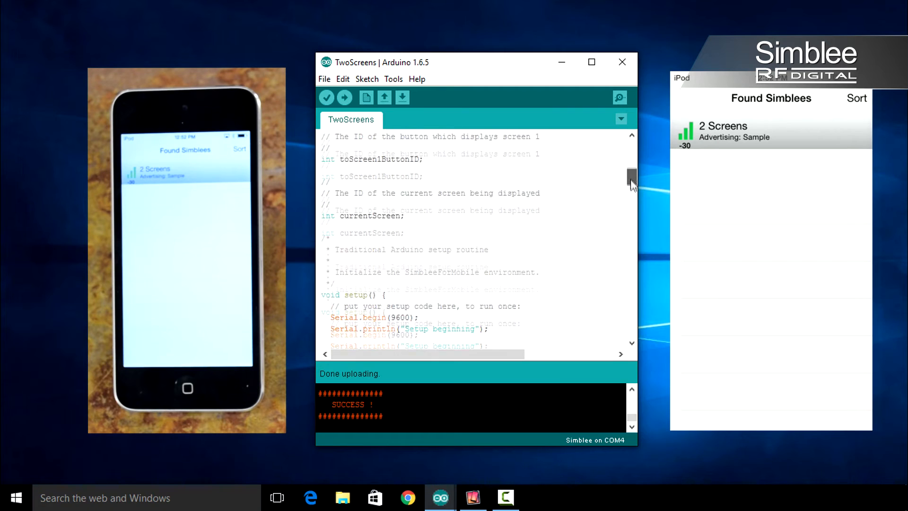
pyautogui.scroll(-3)
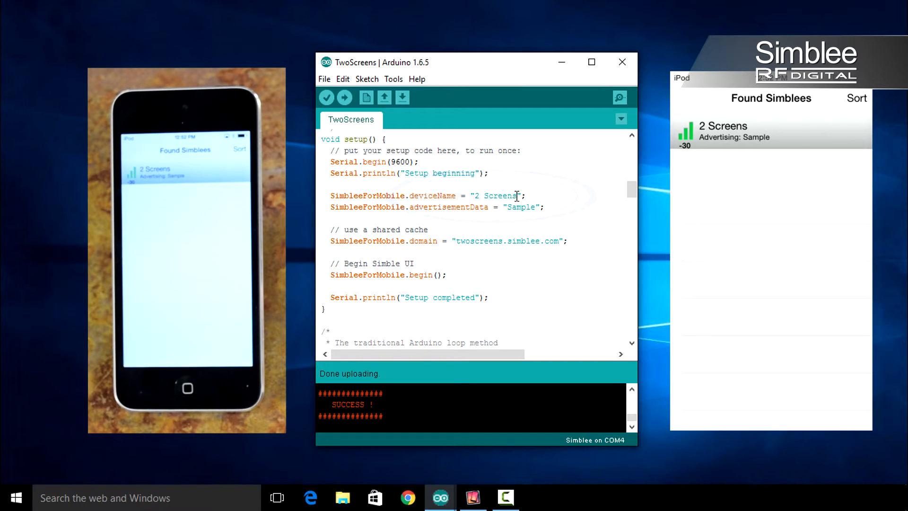
pyautogui.doubleClick(500, 195)
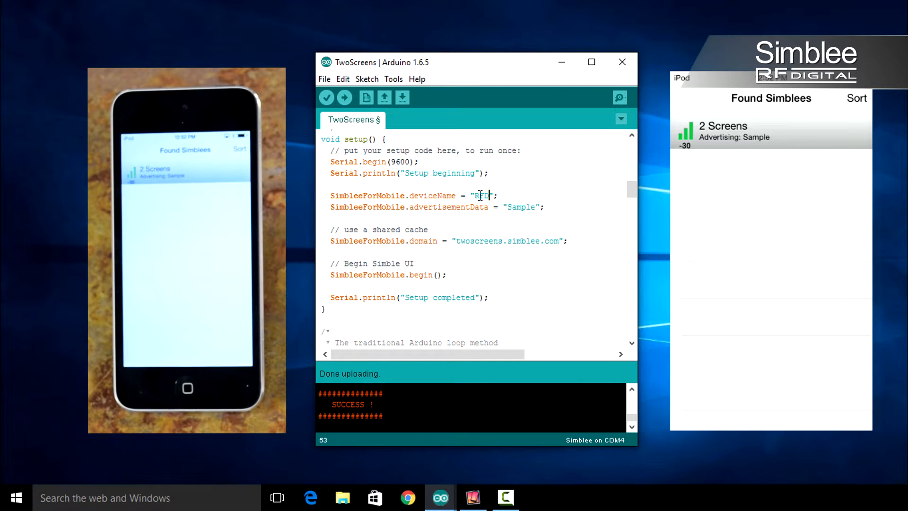
pyautogui.write('FDigital')
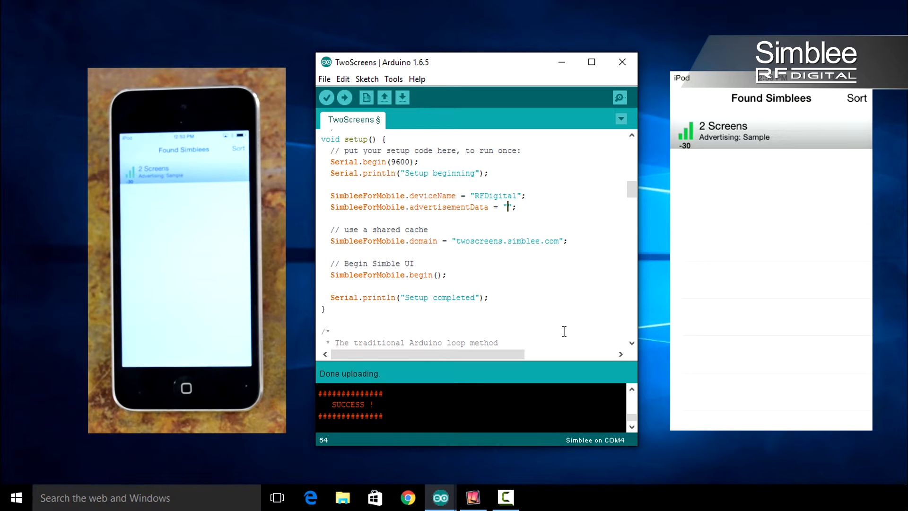
pyautogui.write('Rocks!')
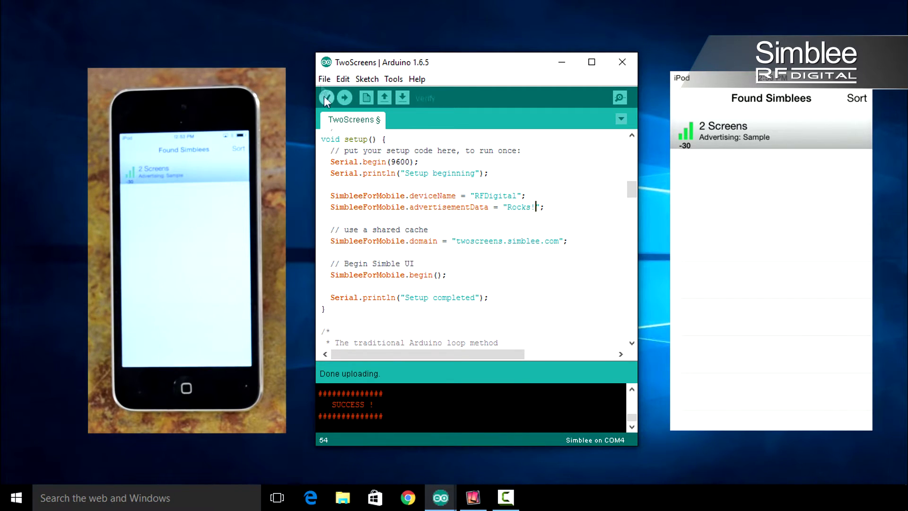
# - Upload the renamed sketch so the phone lists RFDigital advertising Rocks!
pyautogui.click(345, 98)
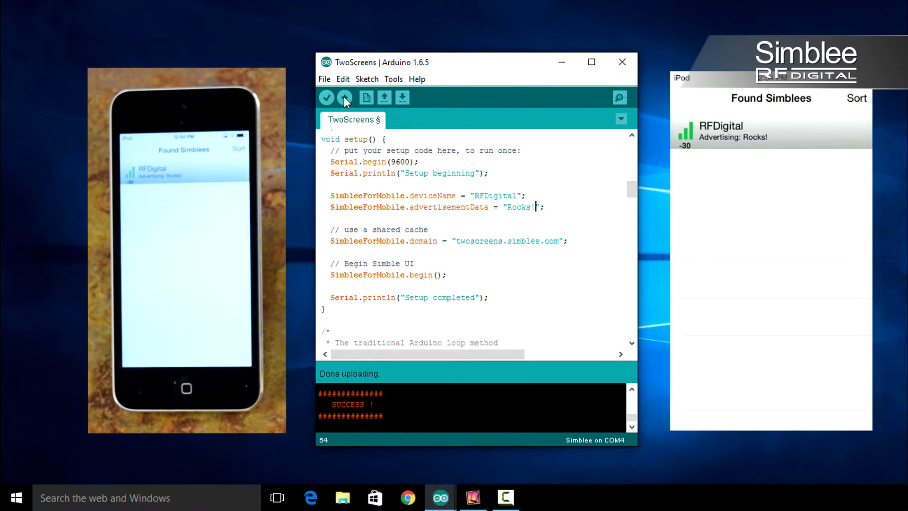
pyautogui.scroll(-3)
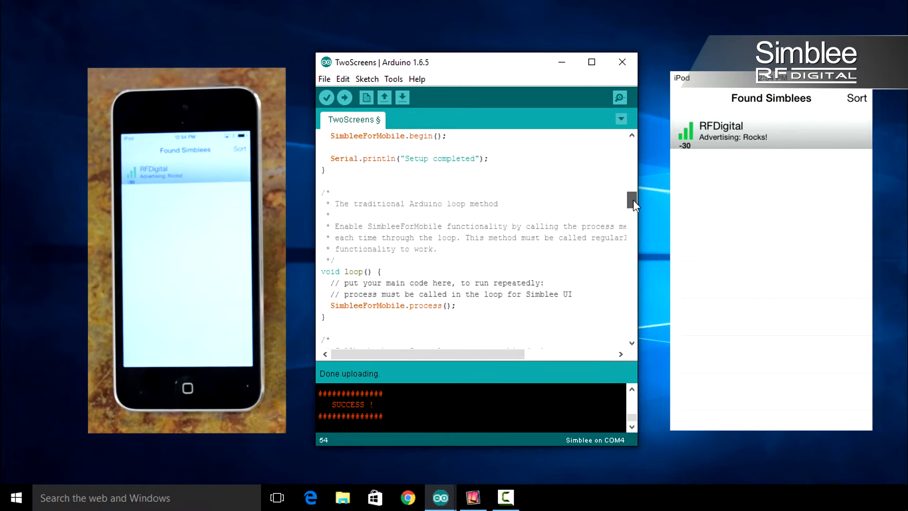
pyautogui.scroll(-3)
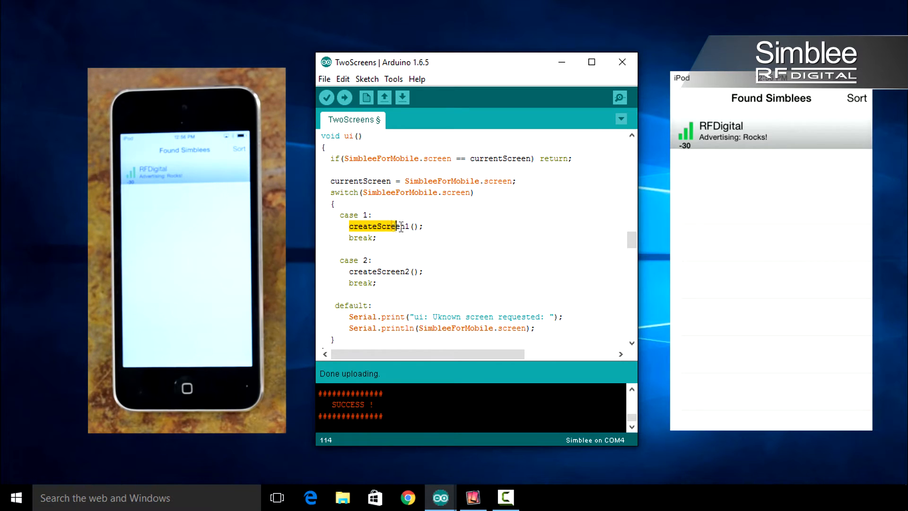
pyautogui.doubleClick(379, 226)
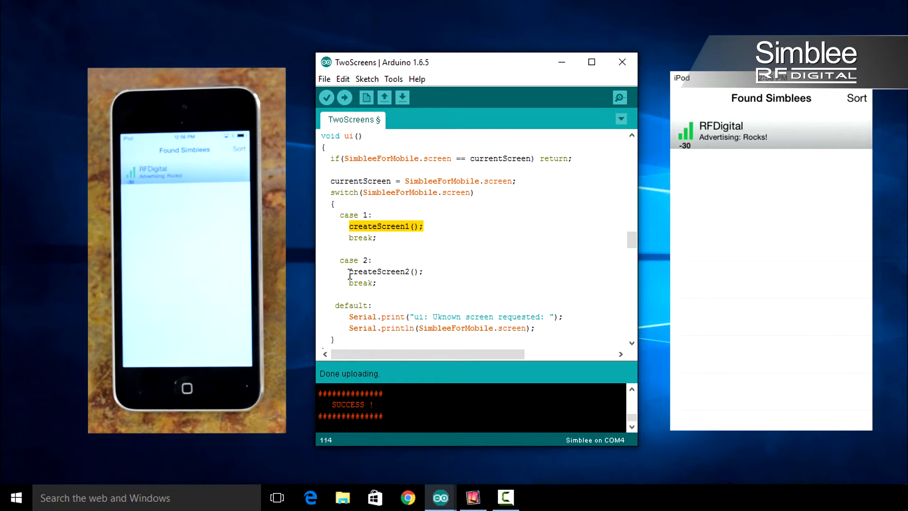
pyautogui.click(438, 271)
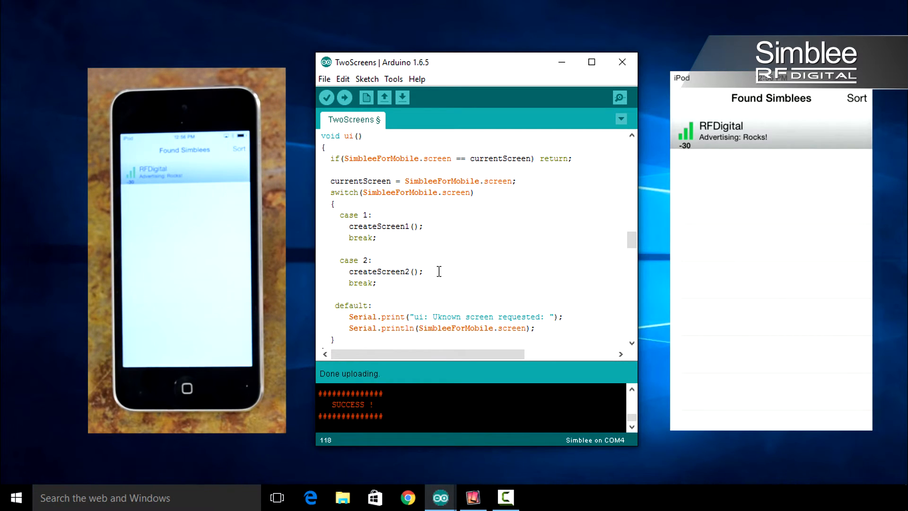
pyautogui.scroll(3)
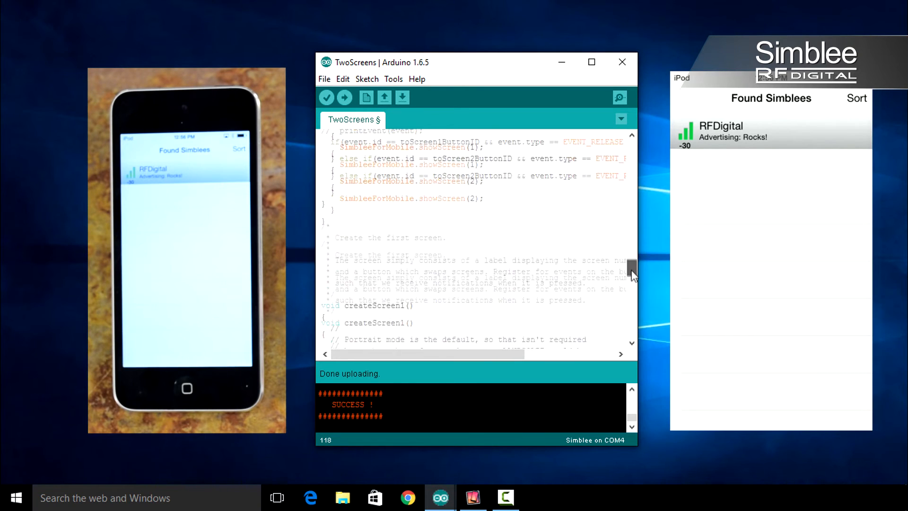
pyautogui.scroll(-3)
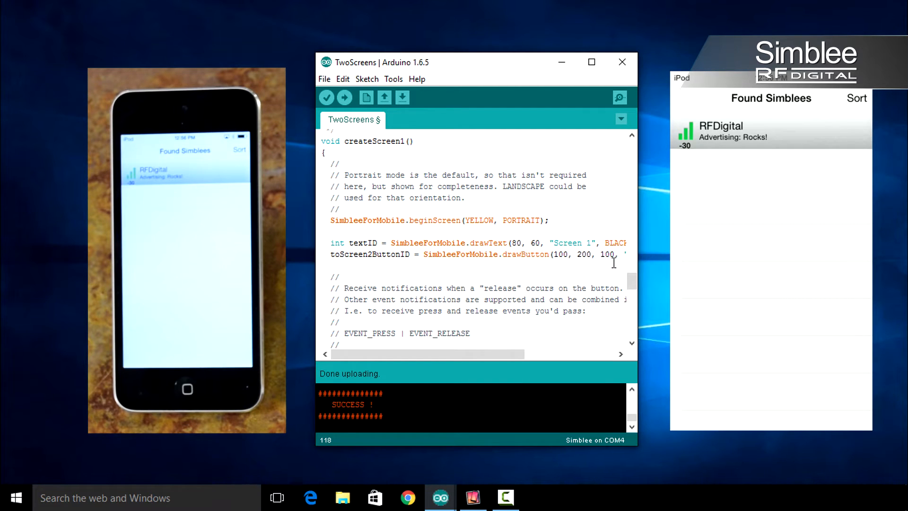
pyautogui.scroll(-3)
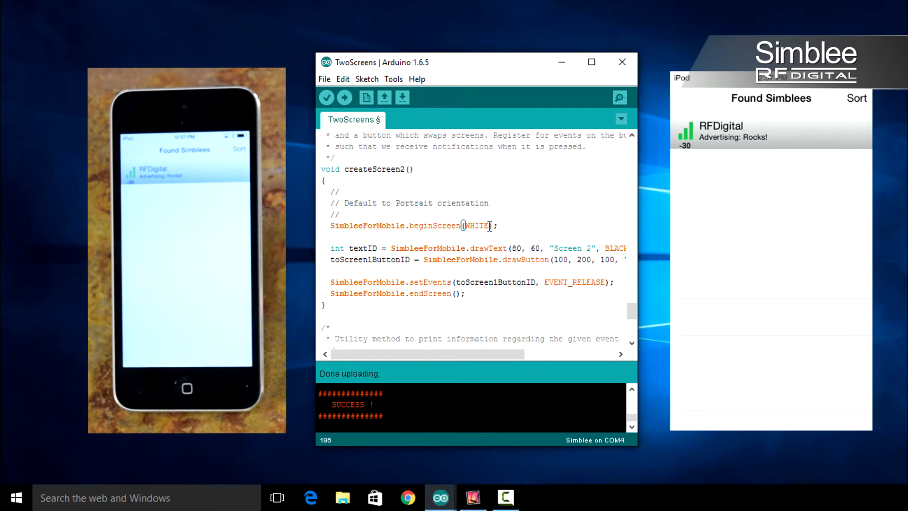
# - Change screen 2's background from WHITE to BLUE and upload the edited sketch
pyautogui.doubleClick(476, 225)
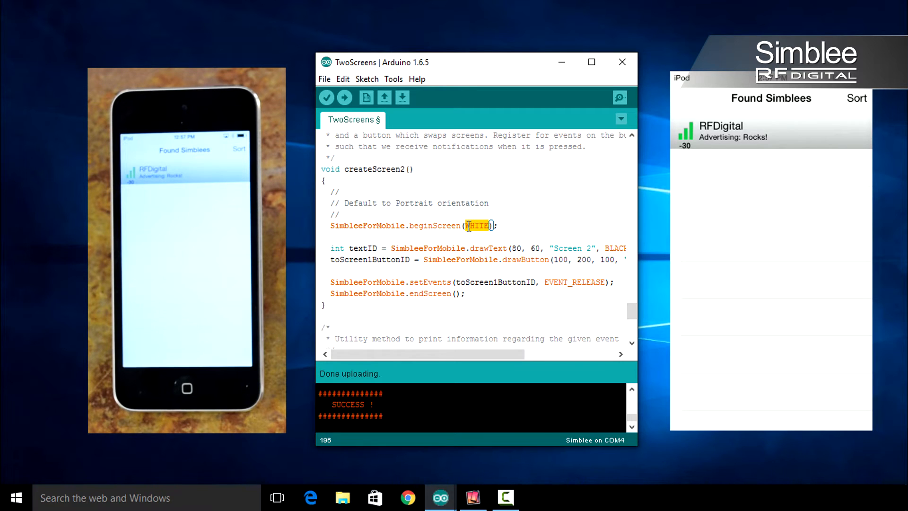
pyautogui.write('BLUE')
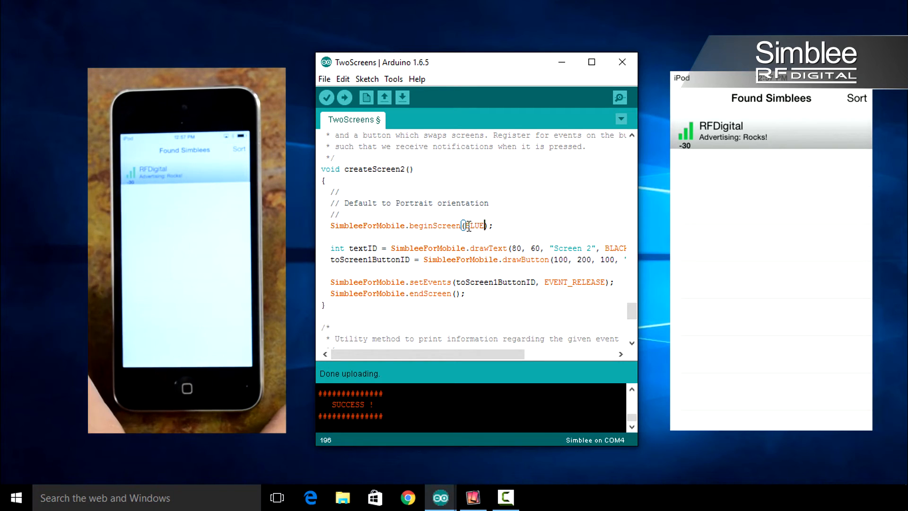
pyautogui.click(494, 225)
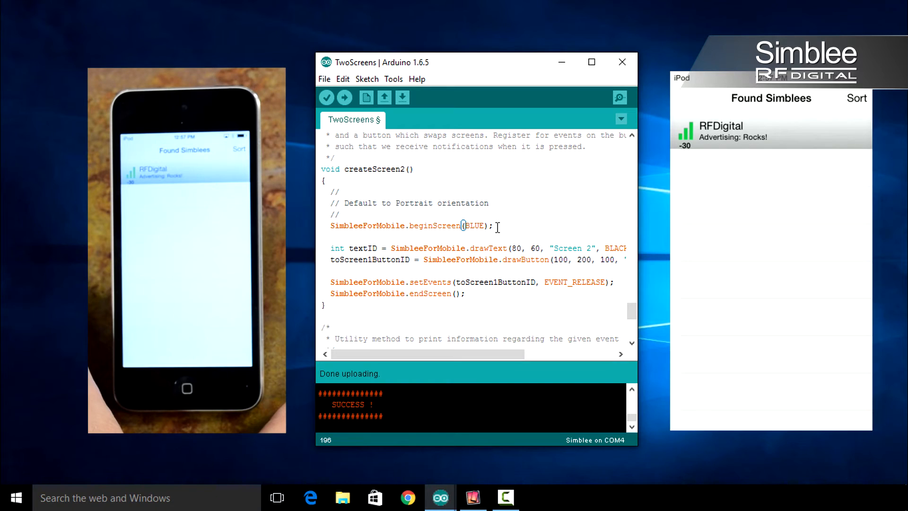
pyautogui.moveTo(327, 98)
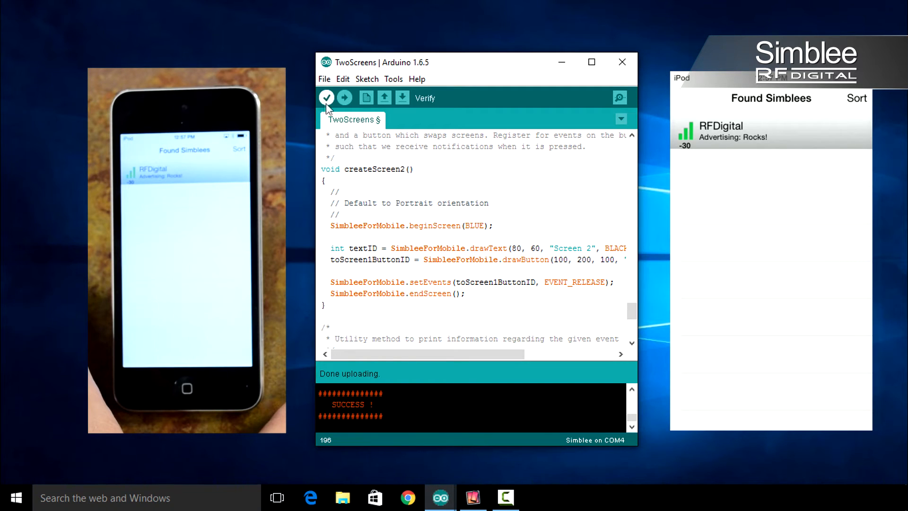
pyautogui.click(344, 97)
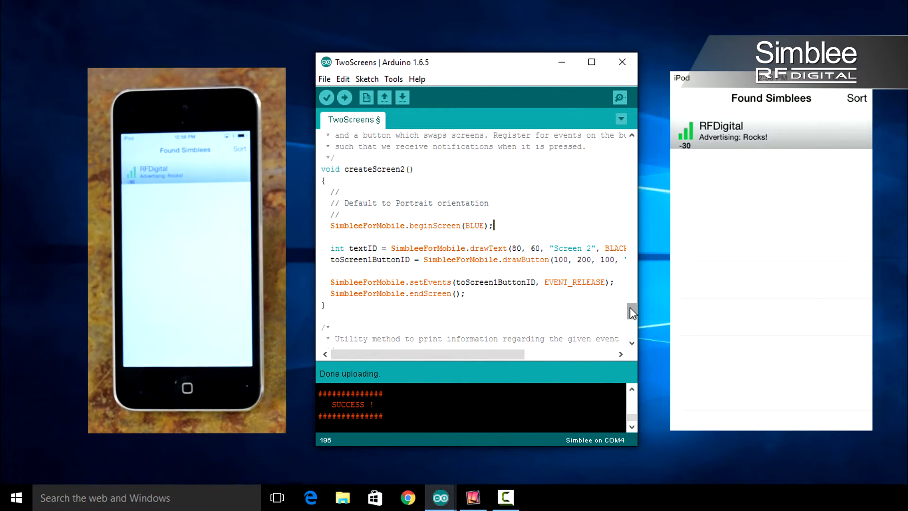
# - Add SimbleeForMobile.drawText(120, 300, "I'm on Screen 1", BLACK); in createScreen1
pyautogui.scroll(3)
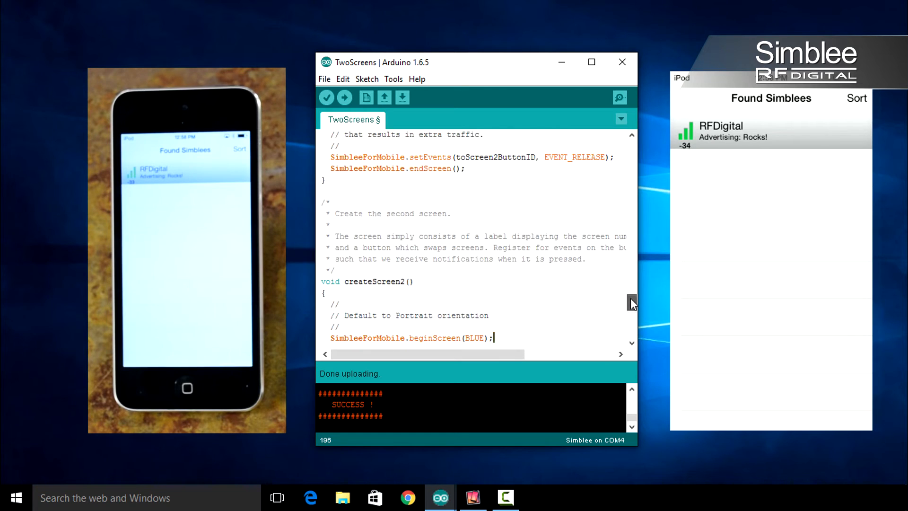
pyautogui.scroll(3)
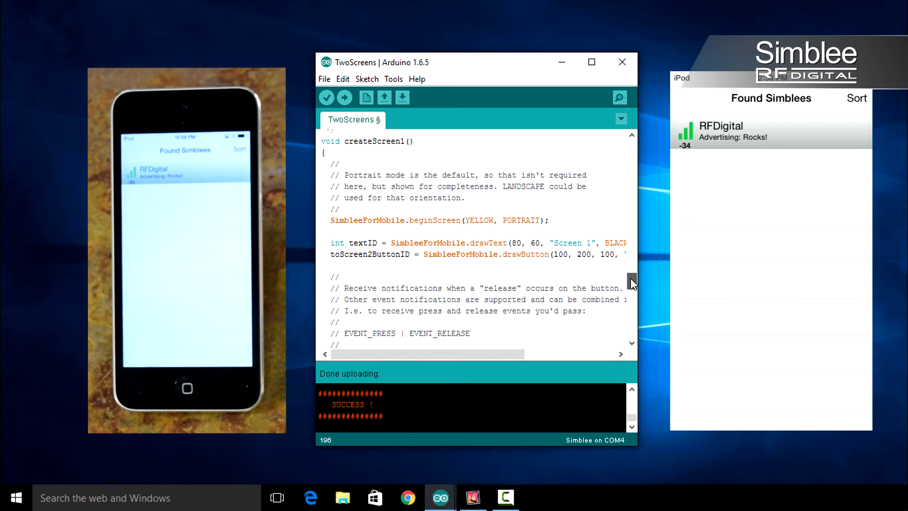
pyautogui.scroll(3)
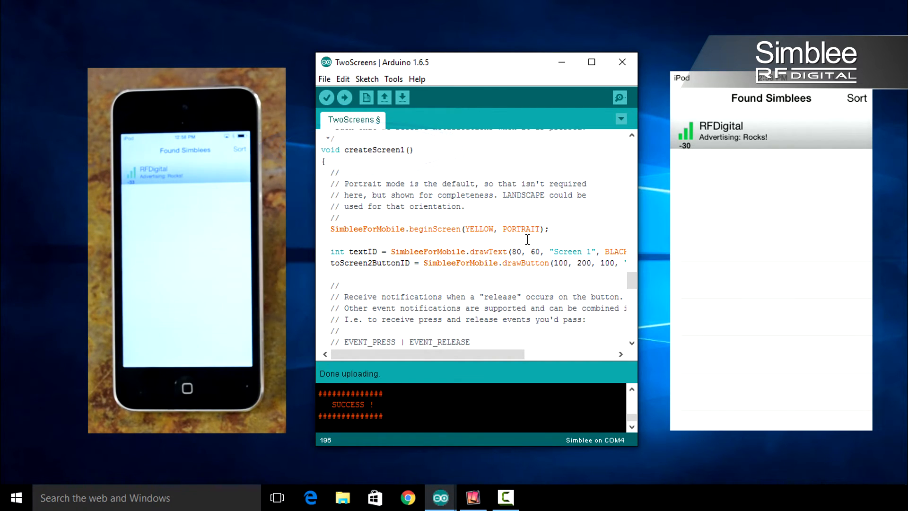
pyautogui.write('Simbl')
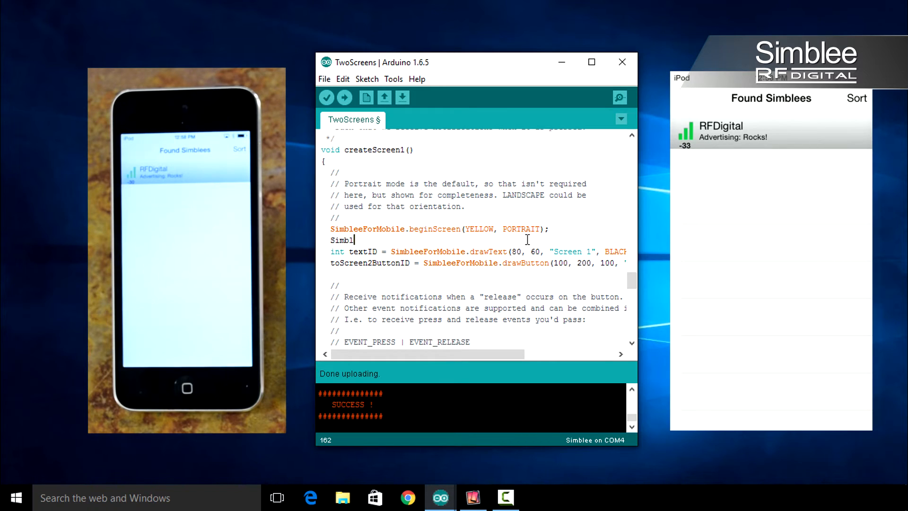
pyautogui.write('eeForMobil')
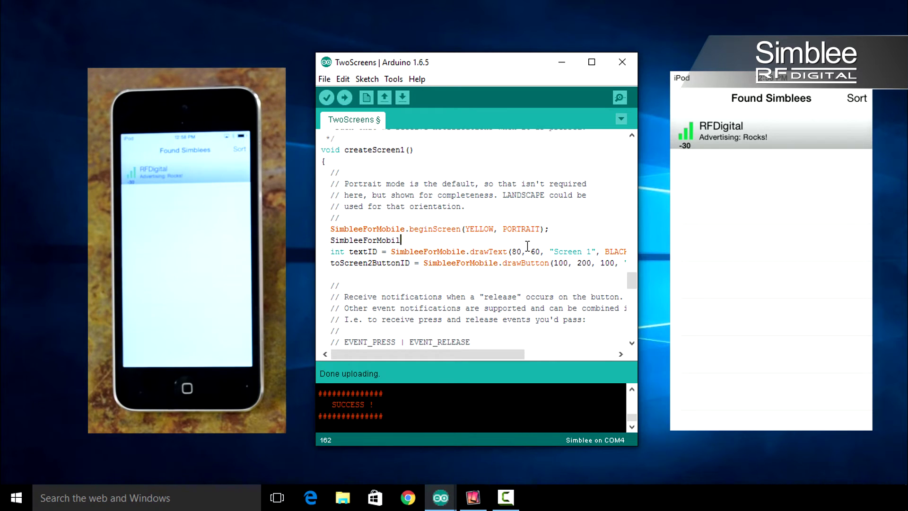
pyautogui.write('e.drawText(120,')
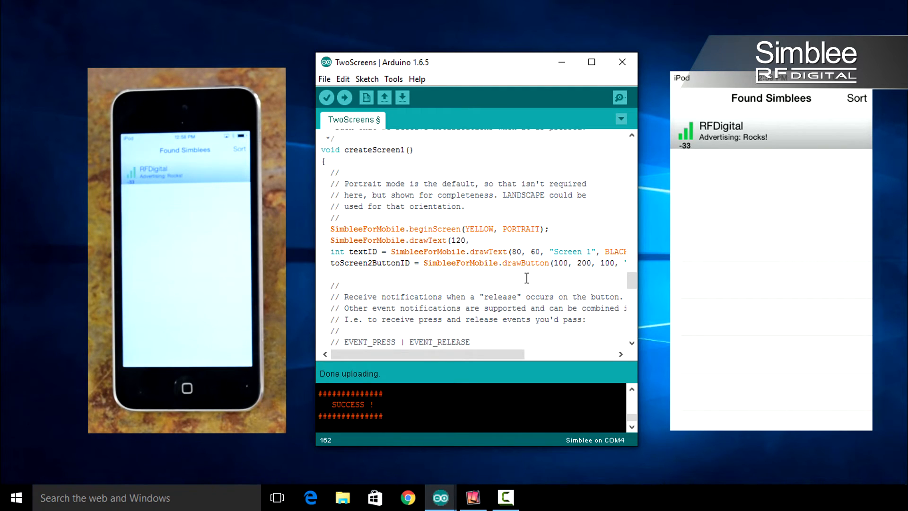
pyautogui.write('300, "I')
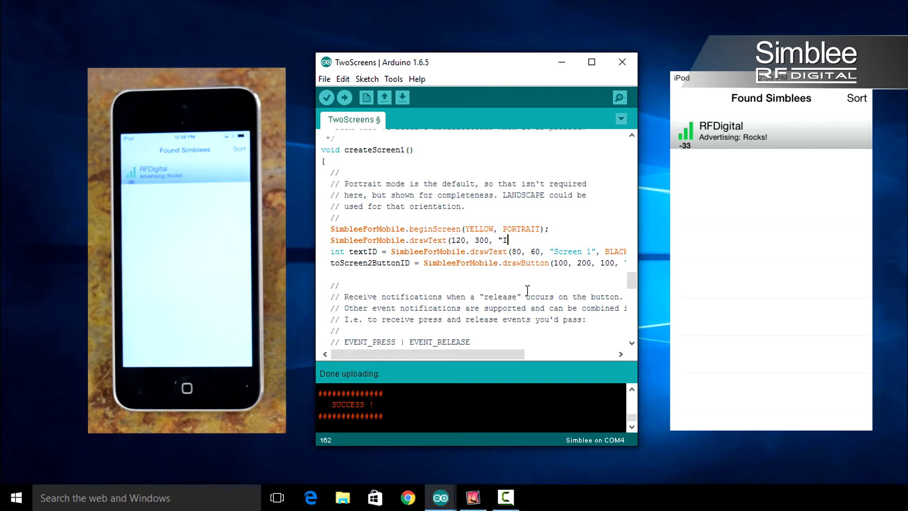
pyautogui.write("I'm on")
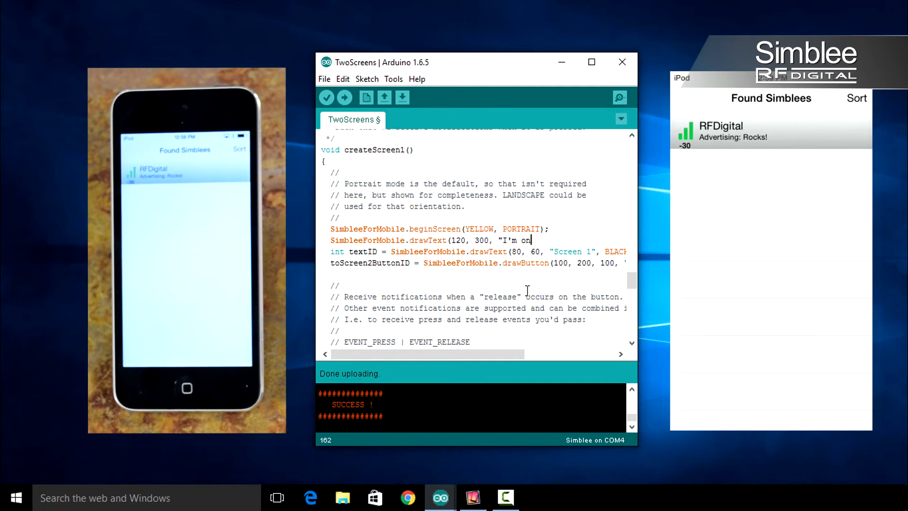
pyautogui.write('Screen 1')
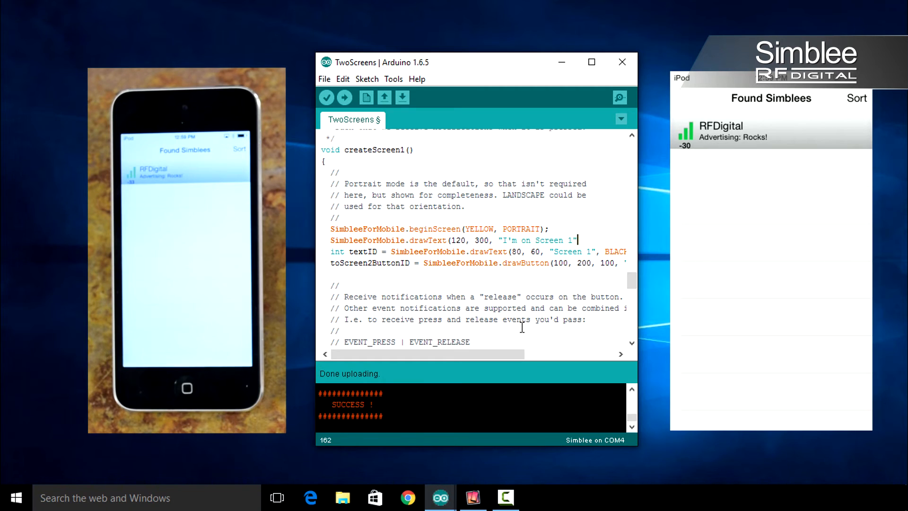
pyautogui.write(', BLACK);')
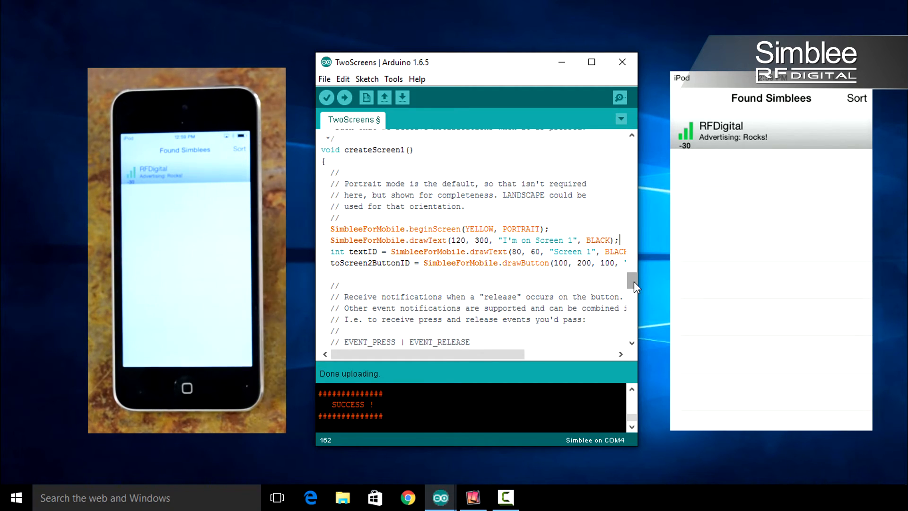
# - Add SimbleeForMobile.drawText(120, 300, "I'm on Screen 2", WHITE) in createScreen2
pyautogui.scroll(3)
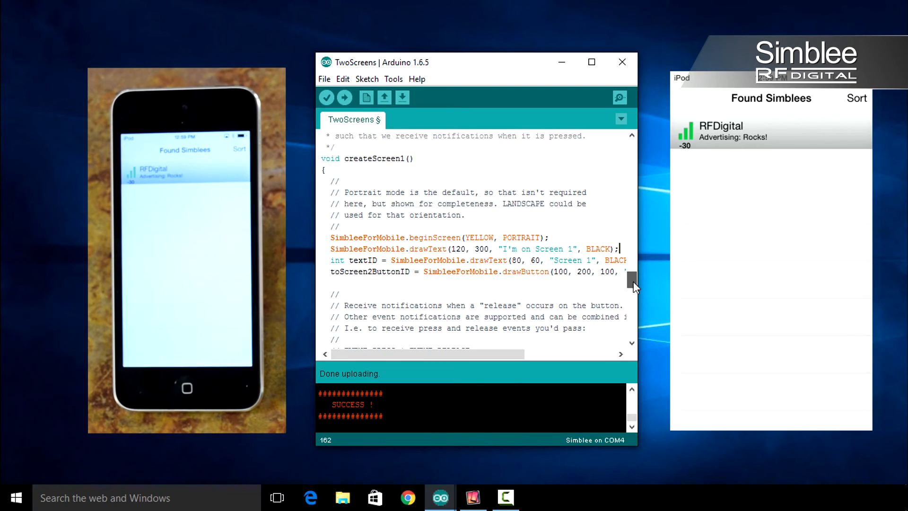
pyautogui.scroll(-3)
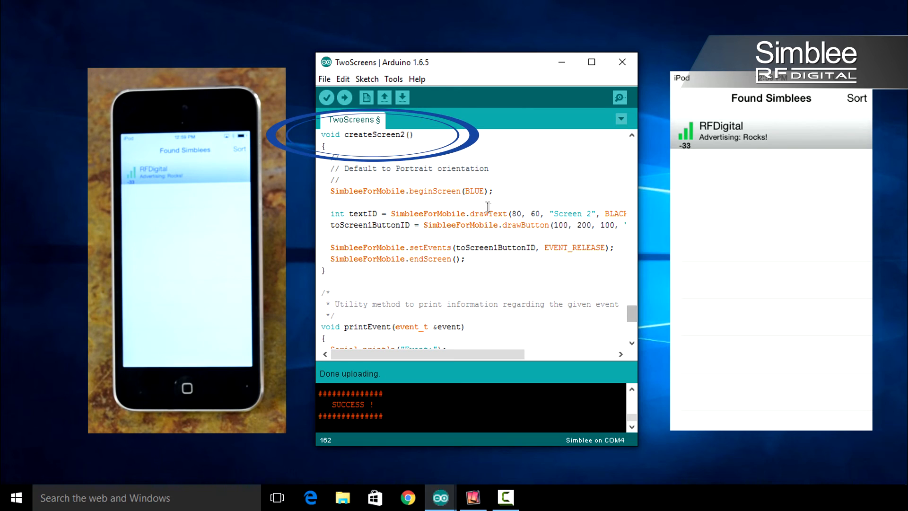
pyautogui.write('SimbleeForMo')
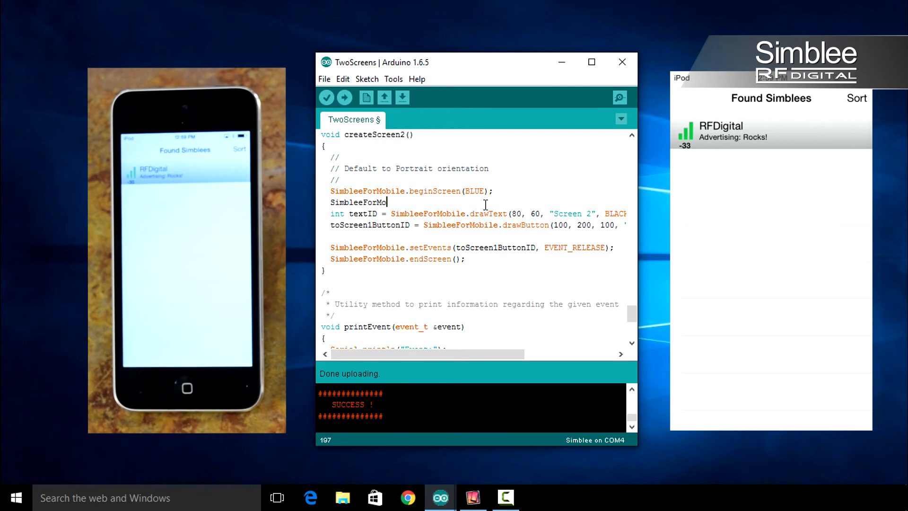
pyautogui.write('bile.draw')
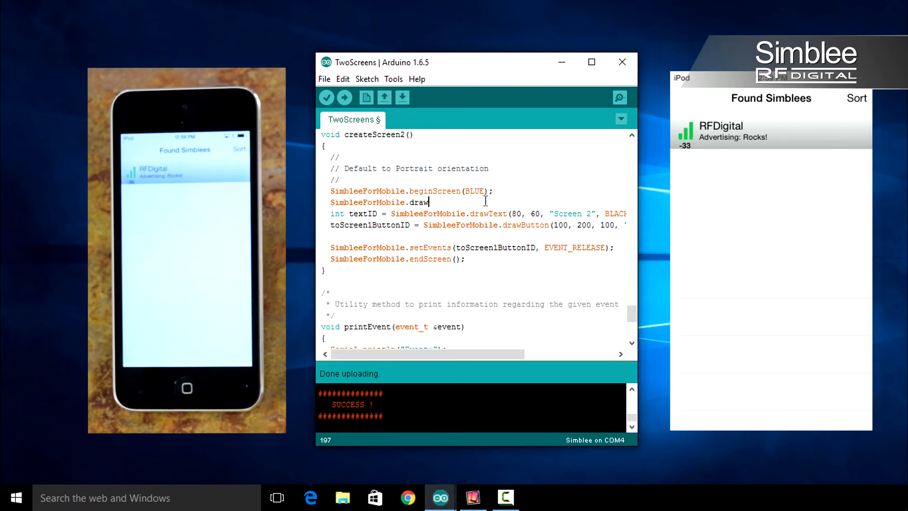
pyautogui.write('Text(')
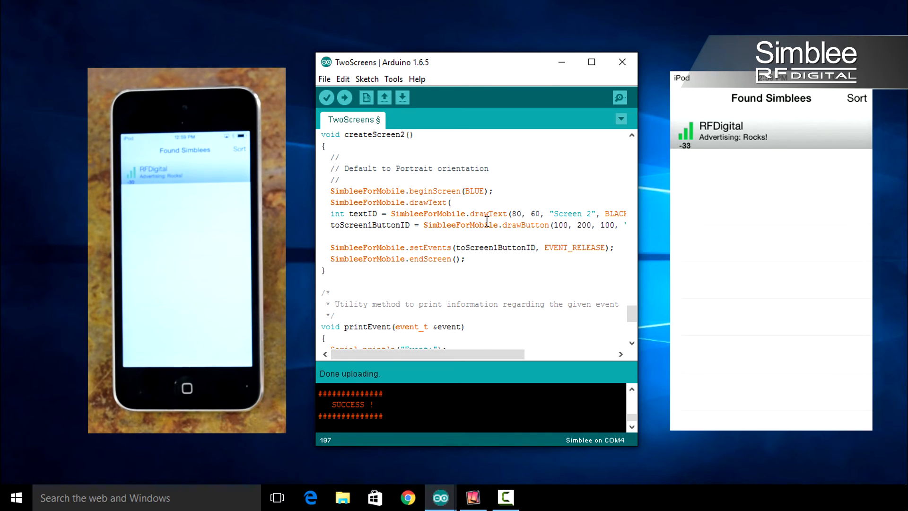
pyautogui.write('120, 3')
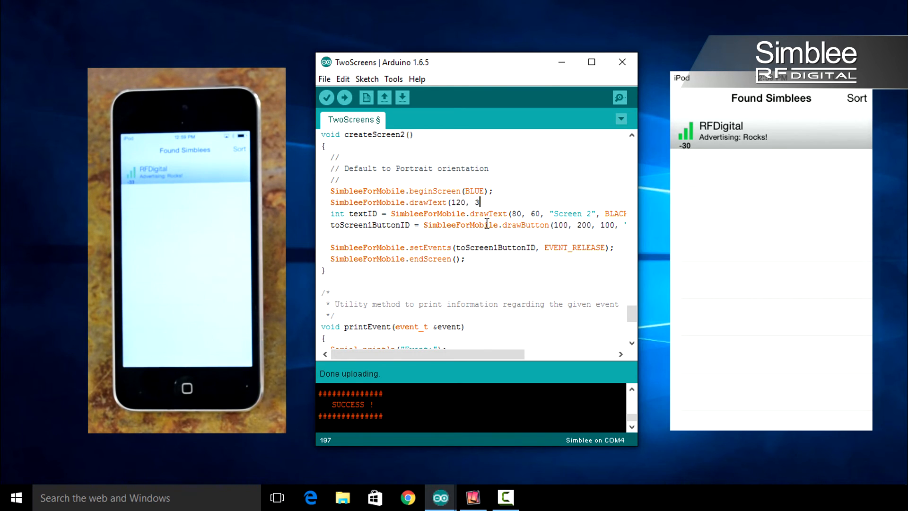
pyautogui.write('00, "I\'m')
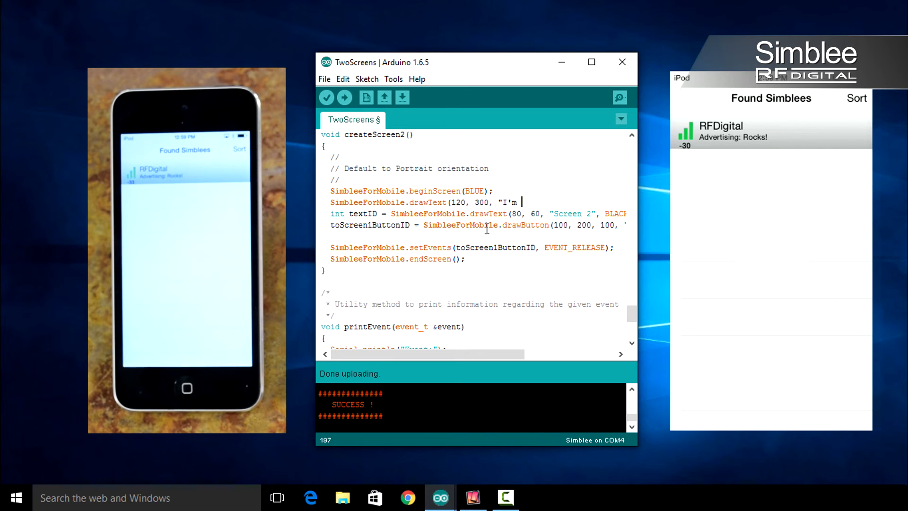
pyautogui.write('on Screen')
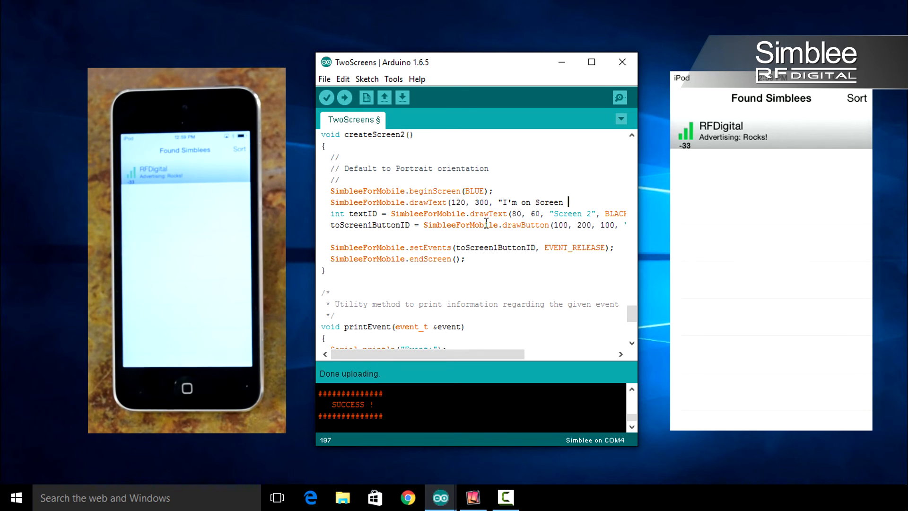
pyautogui.write(', WHITE)')
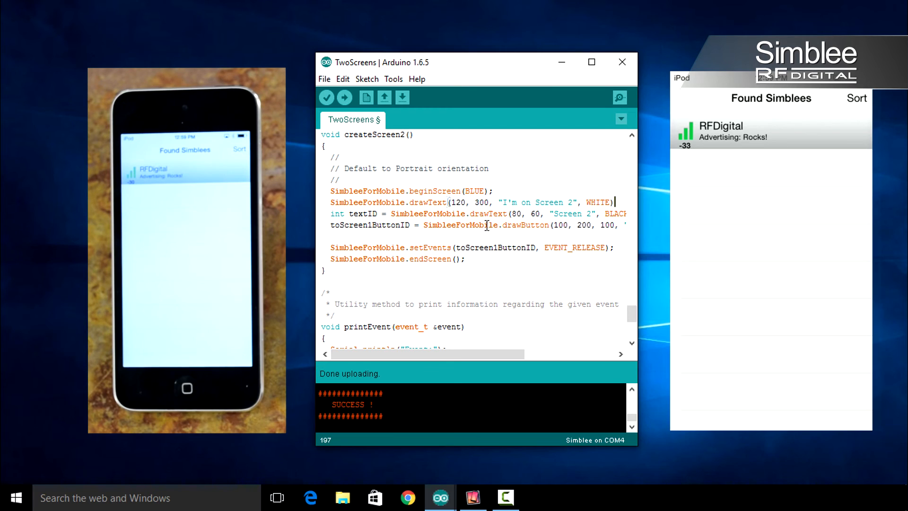
pyautogui.moveTo(327, 98)
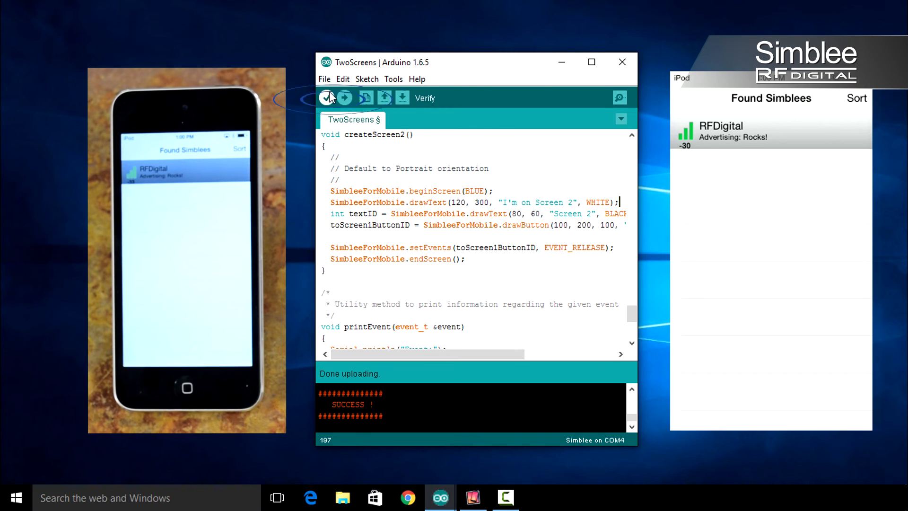
# - Upload the updated sketch with both screen labels to the Simblee
pyautogui.click(345, 97)
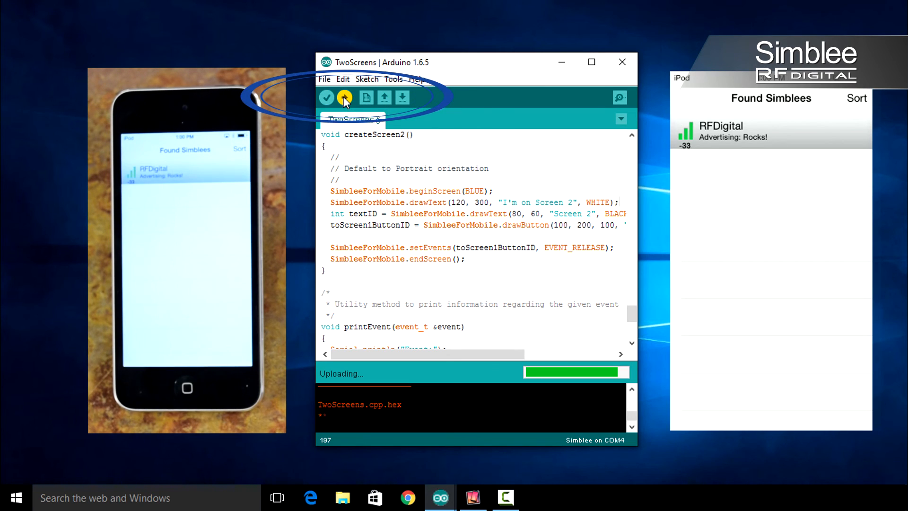